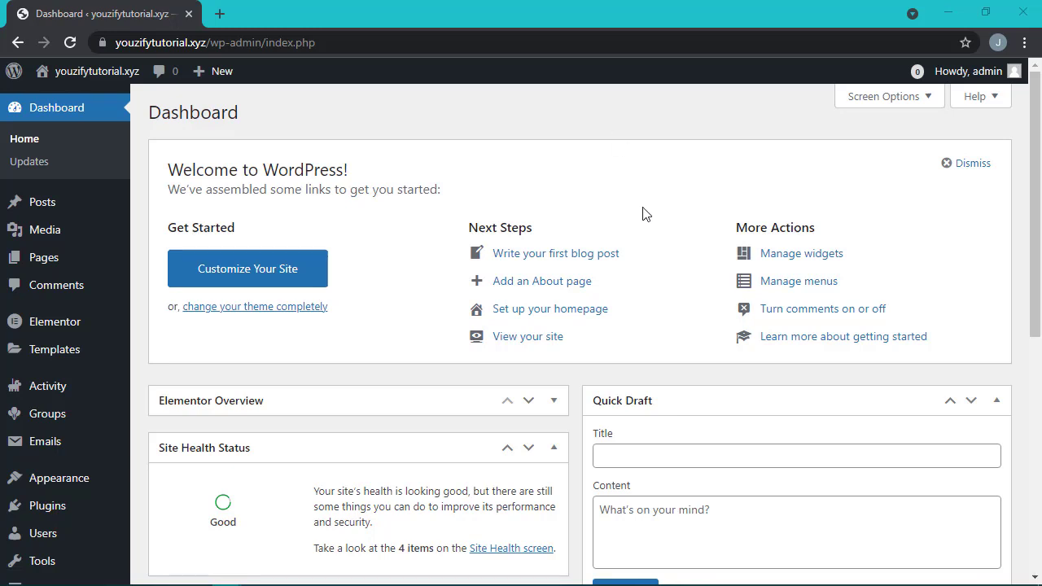
mouse_move(120, 507)
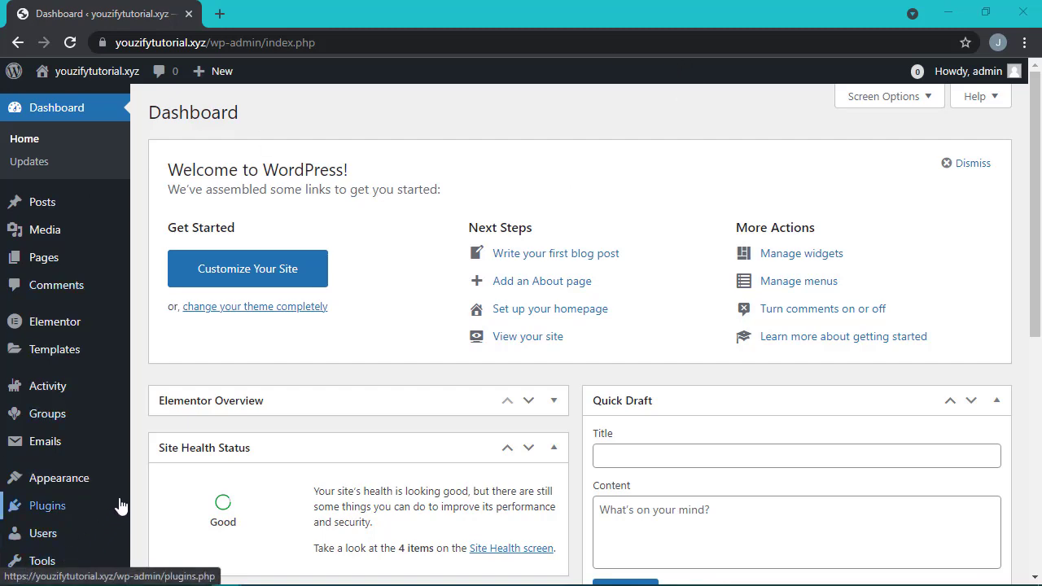
- Navigate from the admin plugins list to Youzify's Membership Settings
left_click(45, 504)
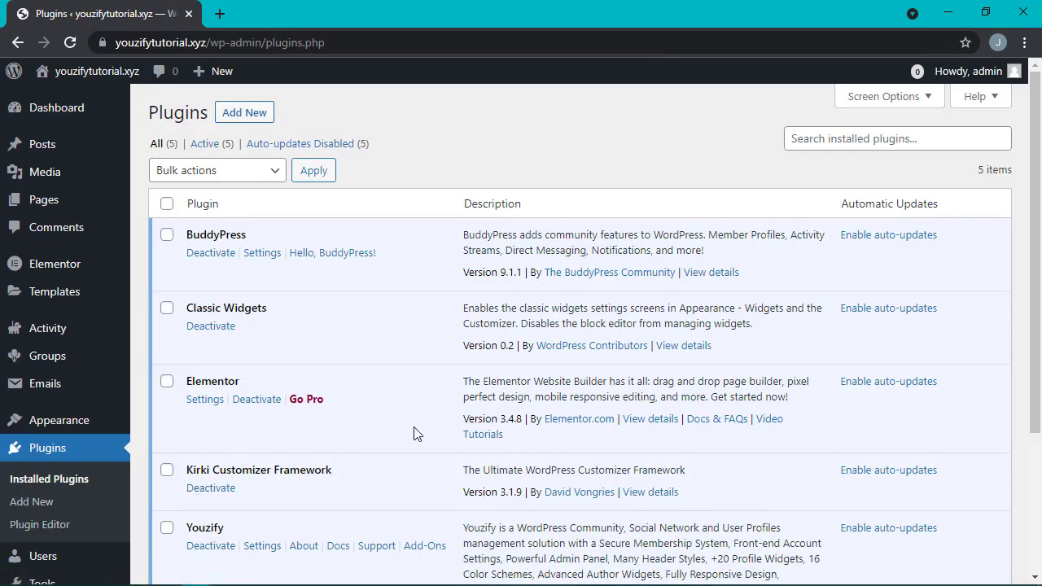
scroll("down", 3)
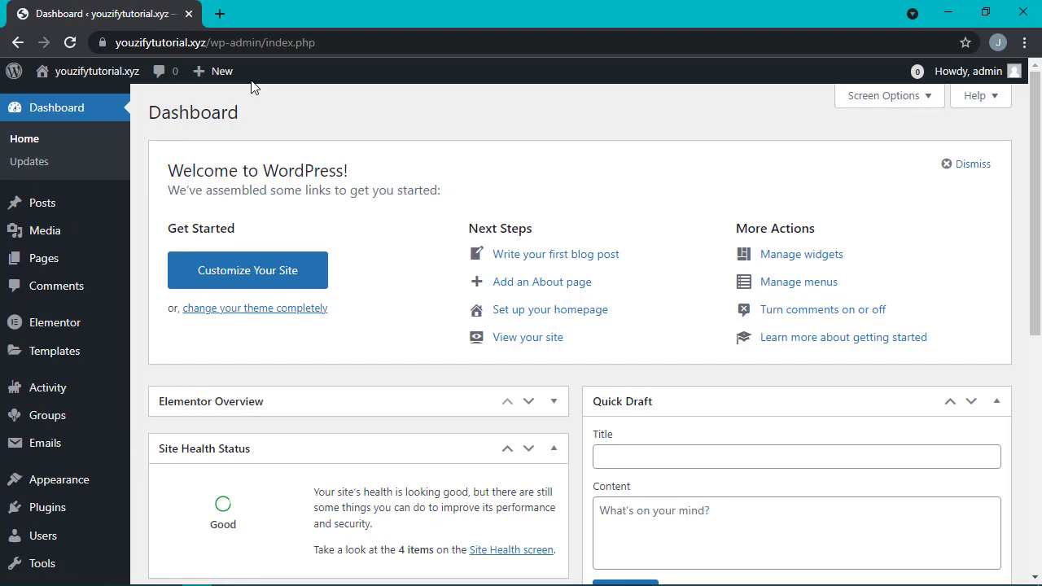
scroll("down", 3)
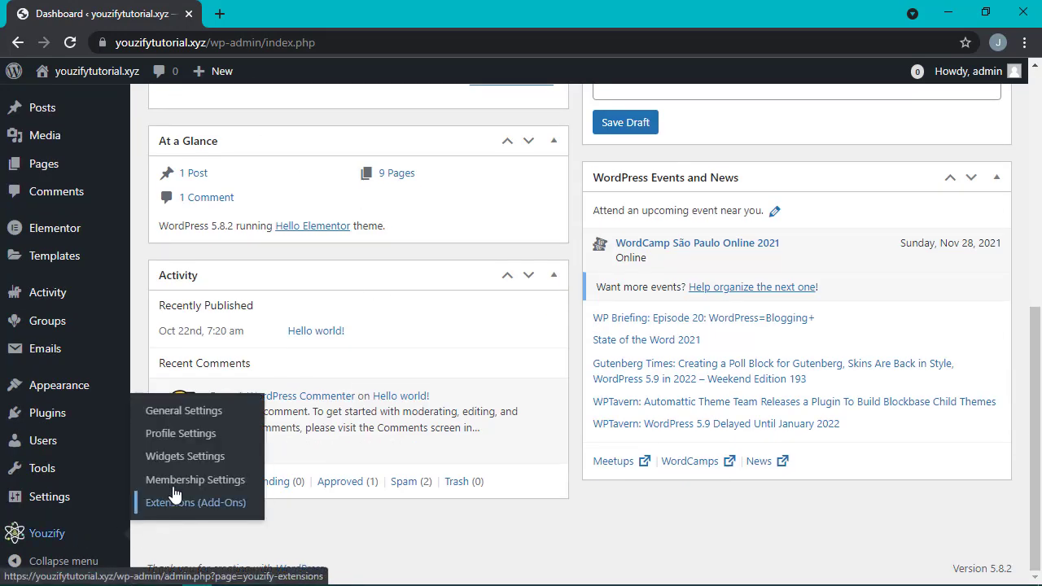
left_click(195, 479)
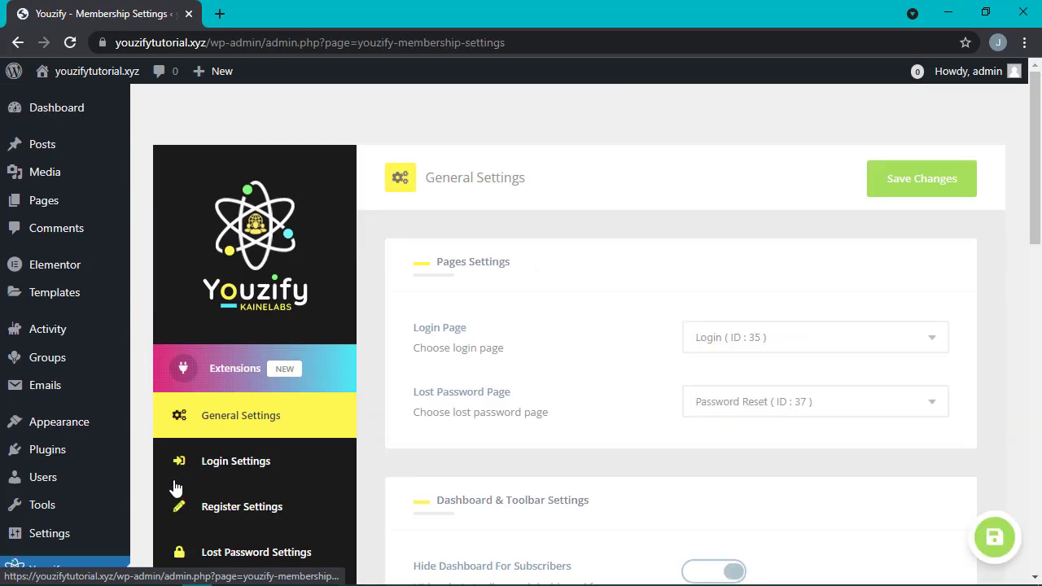
- Enable Ajax Login under Login Settings, save the changes, and log out
left_click(235, 461)
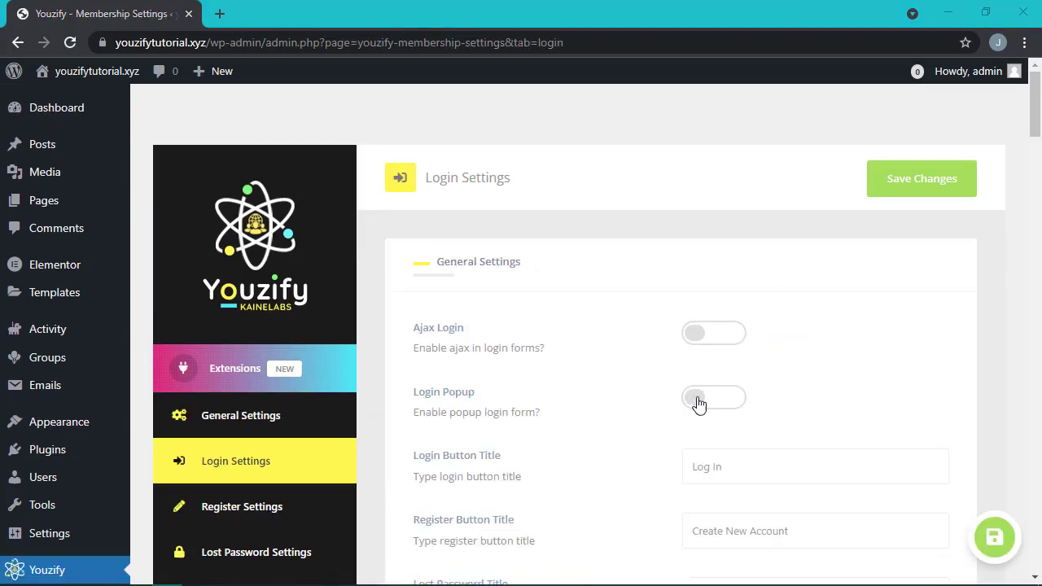
left_click(713, 332)
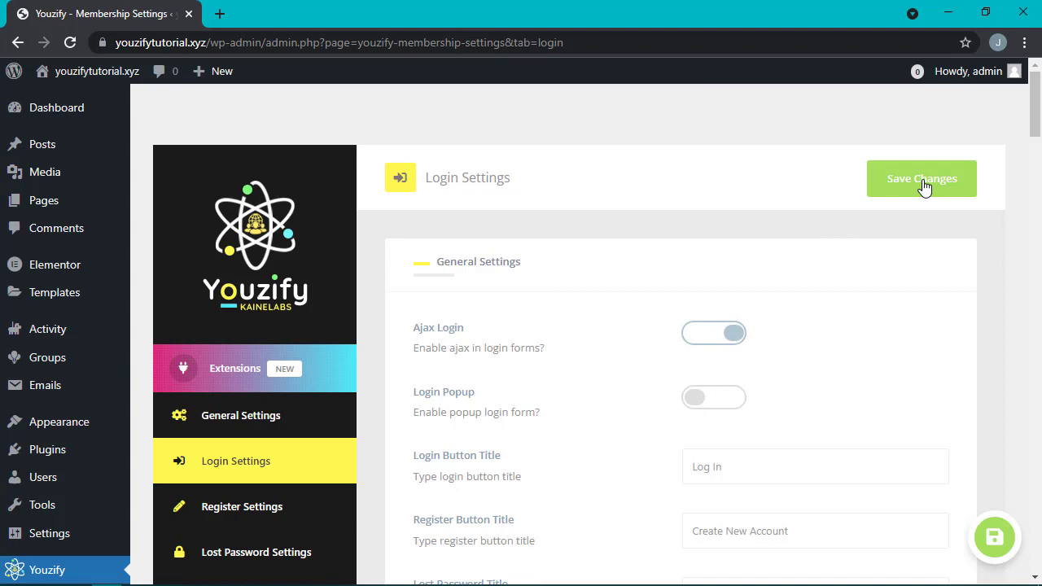
left_click(921, 179)
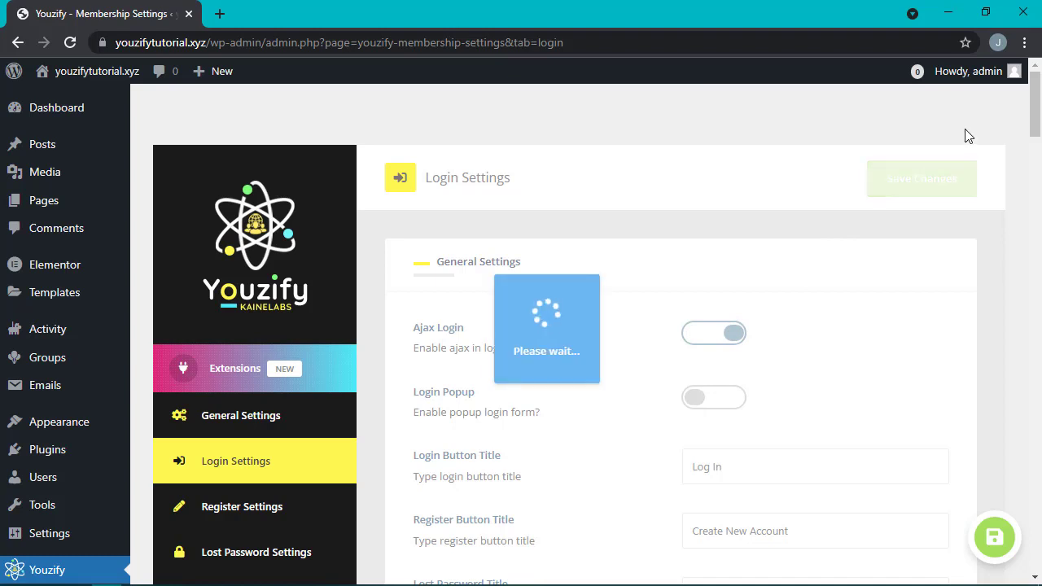
left_click(971, 71)
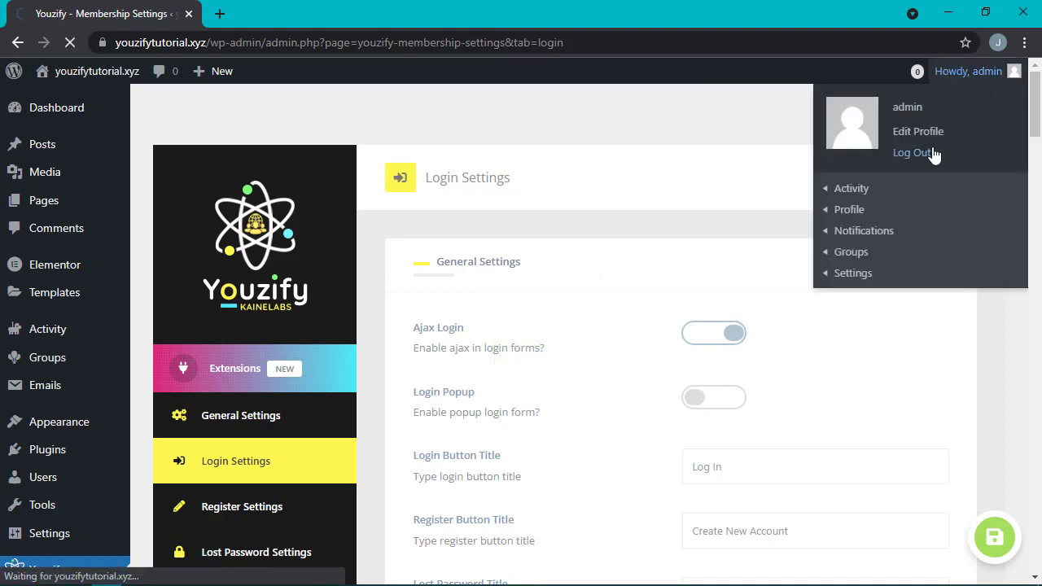
- Log in with the other saved account from the site's front-end Login page
left_click(913, 152)
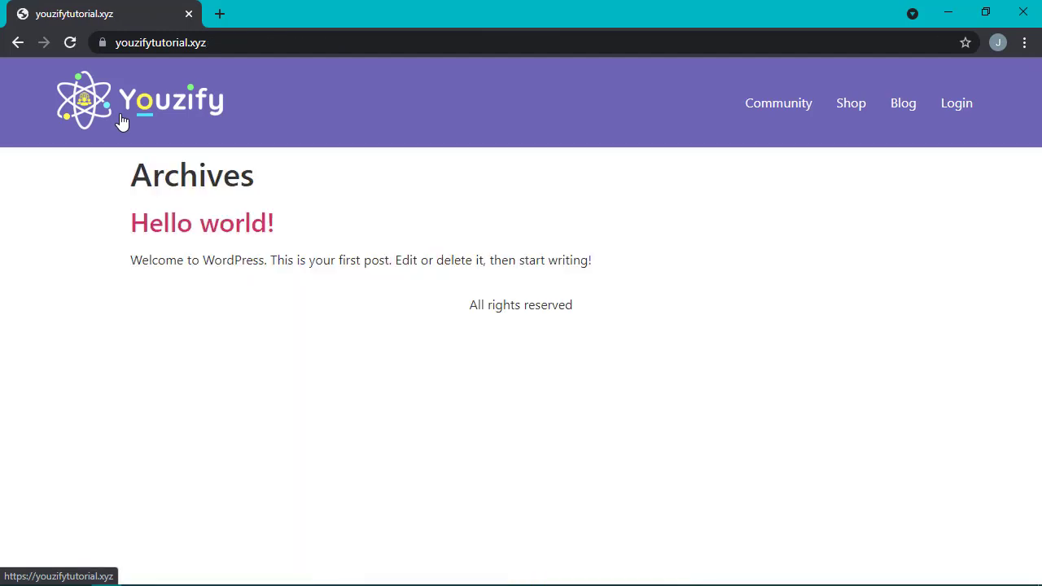
left_click(956, 103)
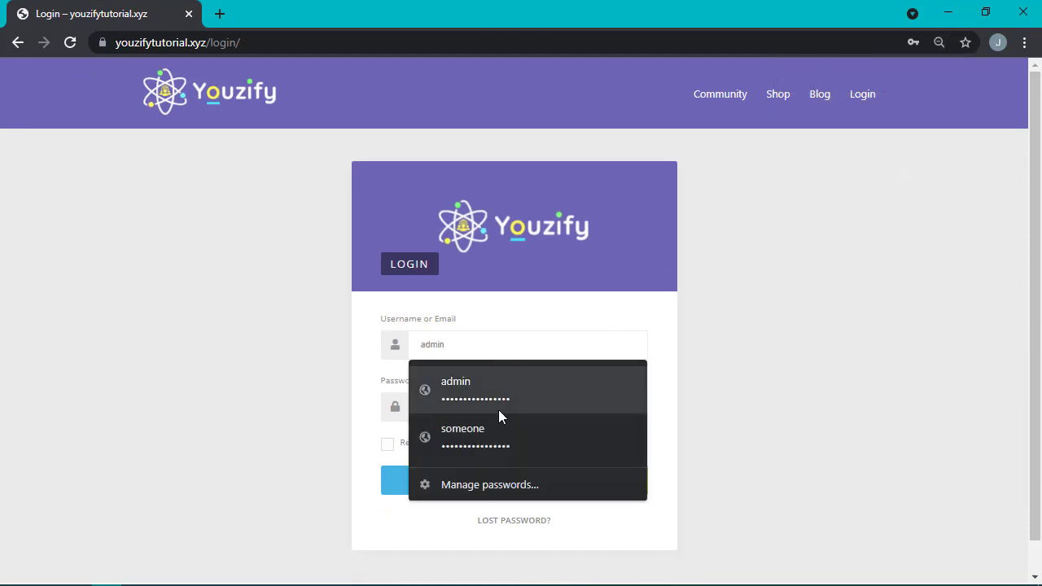
left_click(462, 429)
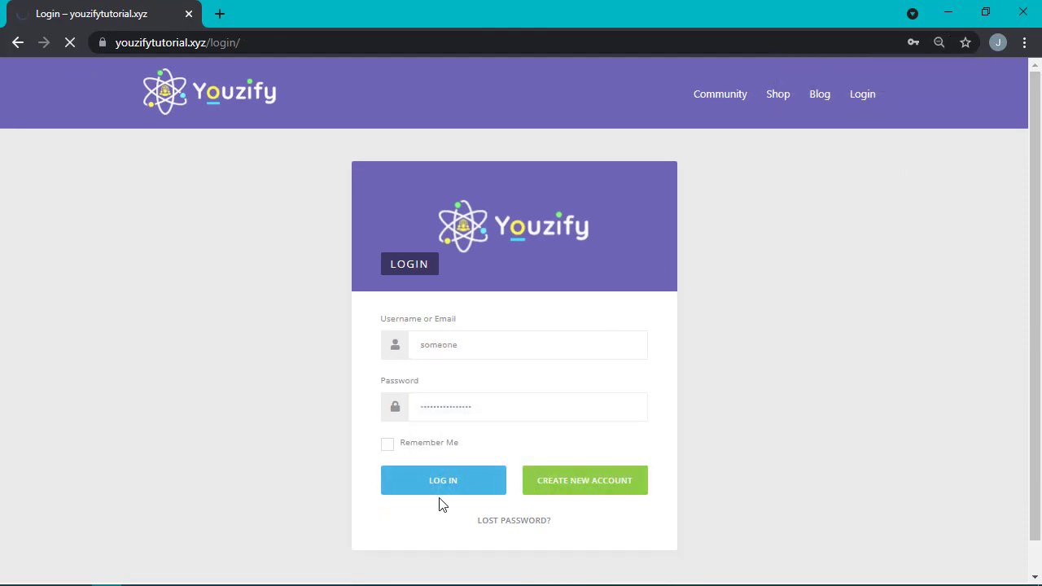
left_click(442, 479)
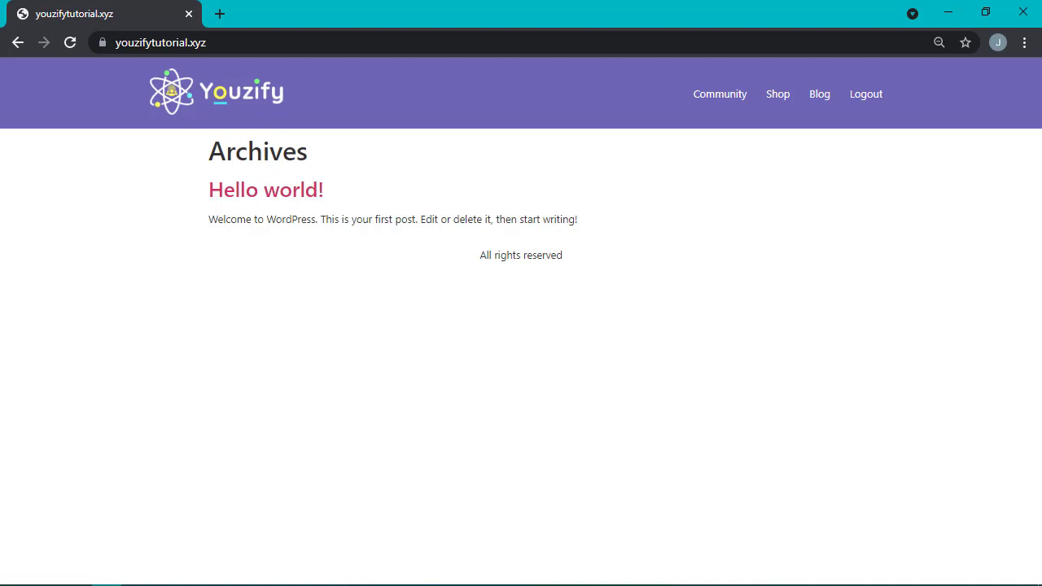